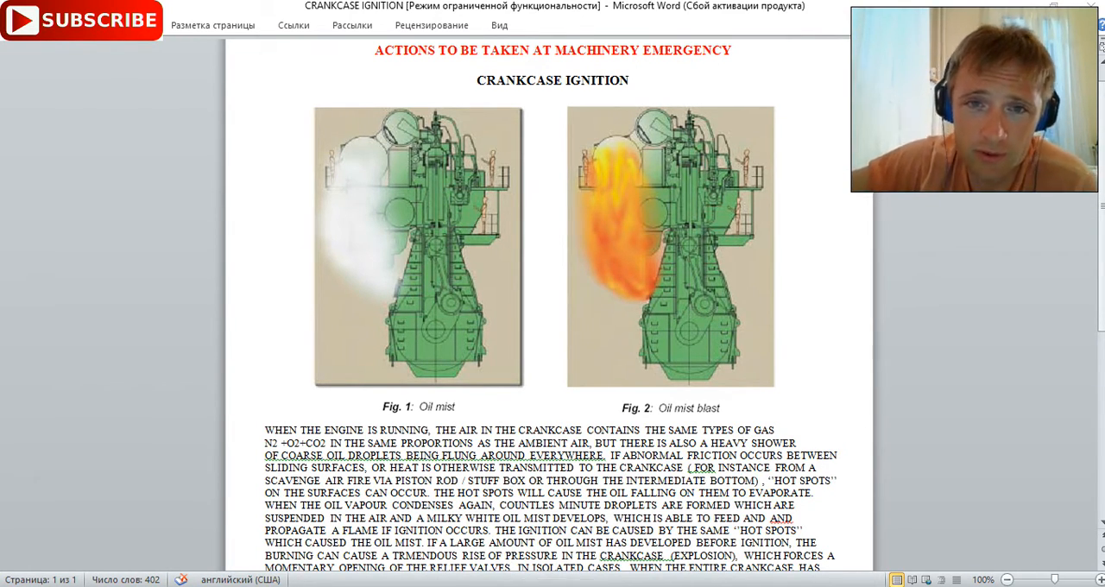
{"action": "mouse_move", "coordinate": [498, 584]}
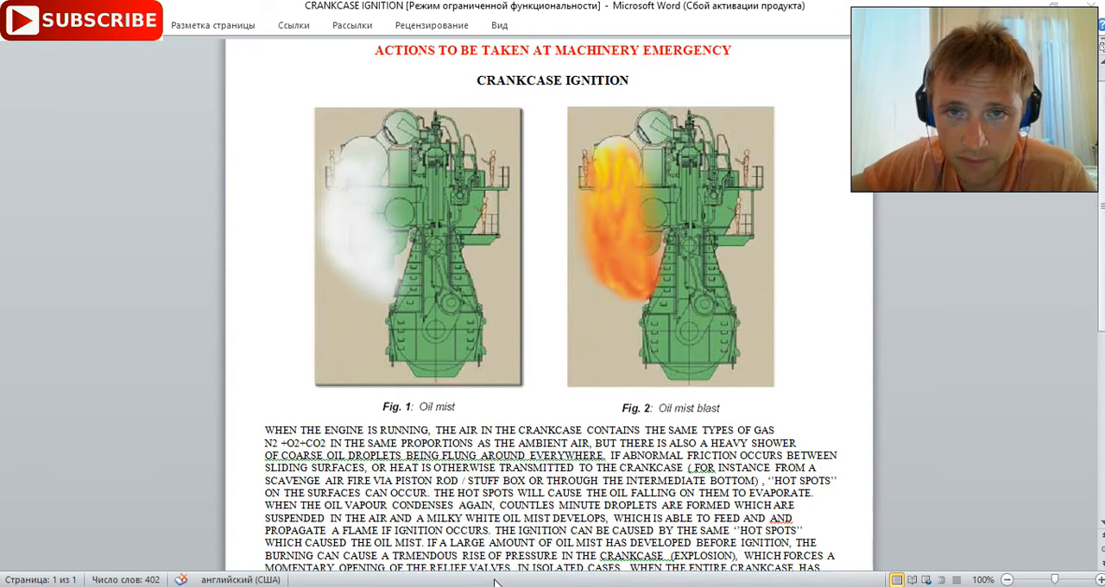
{"action": "mouse_move", "coordinate": [652, 274]}
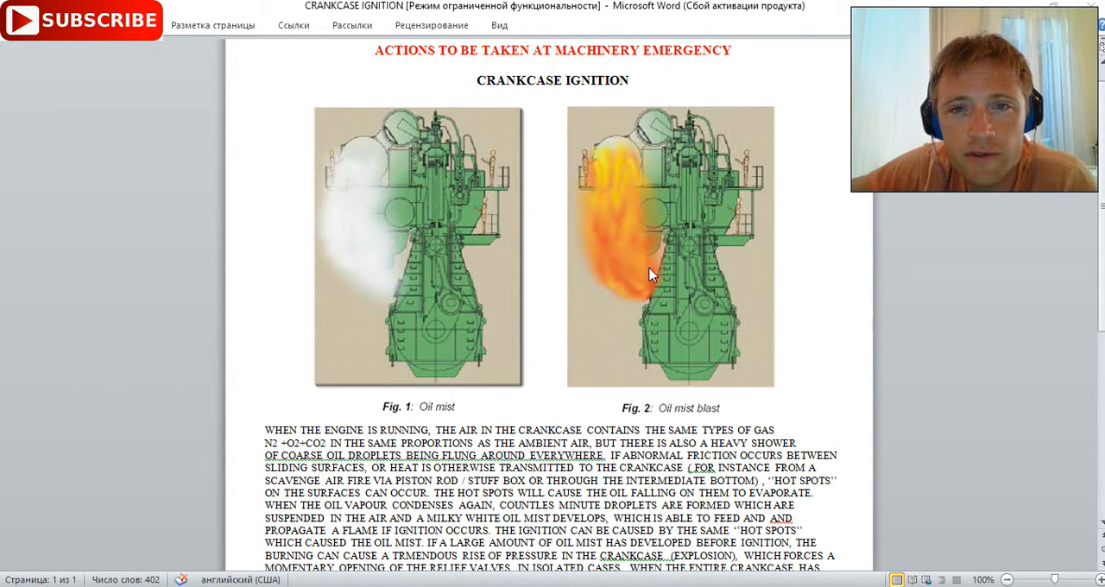
{"action": "mouse_move", "coordinate": [442, 252]}
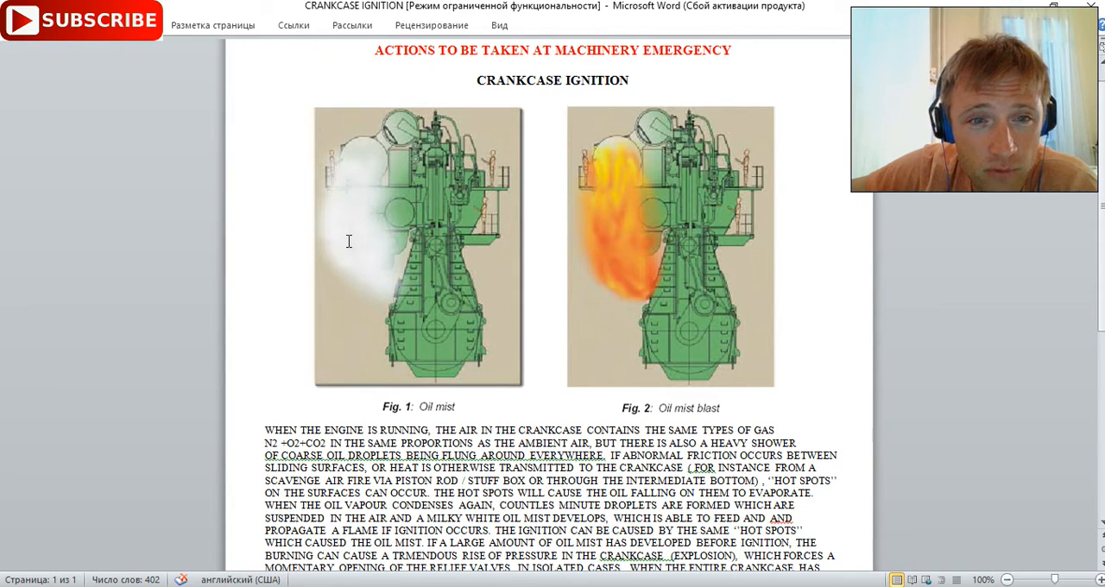
{"action": "mouse_move", "coordinate": [359, 155]}
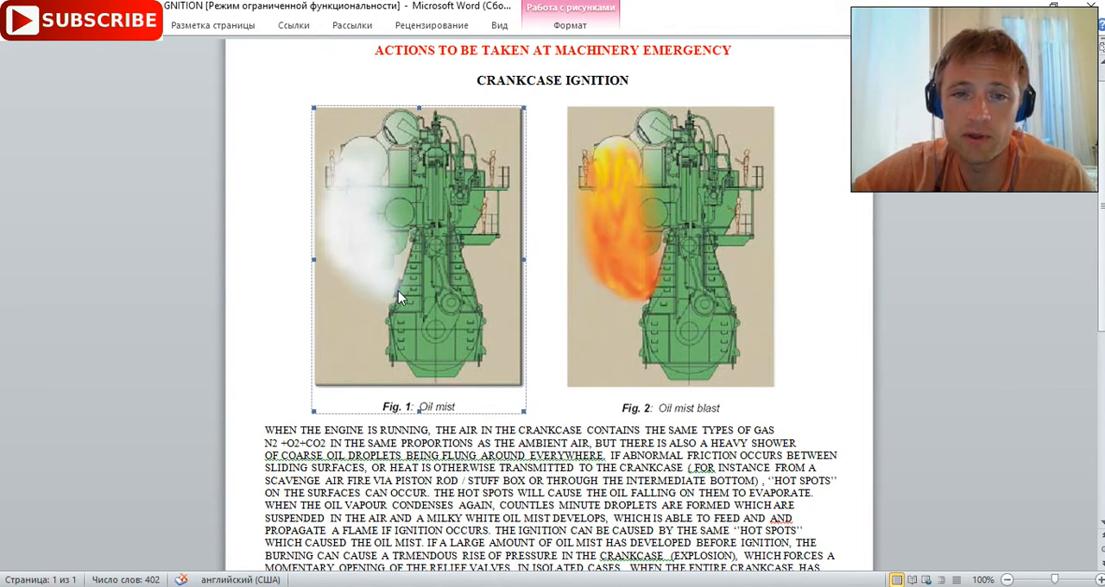
{"action": "mouse_move", "coordinate": [433, 259]}
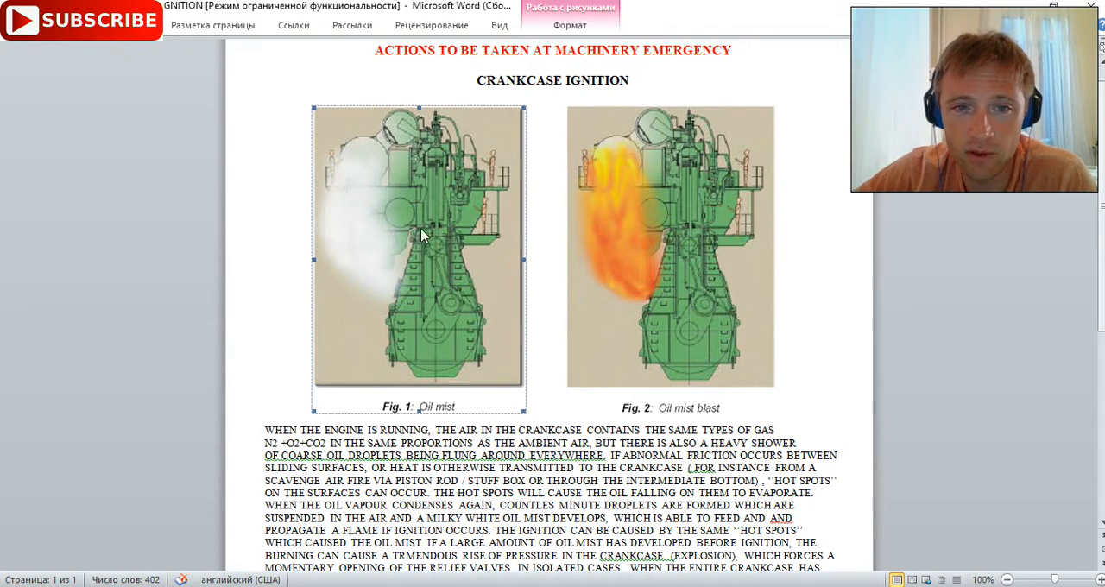
{"action": "mouse_move", "coordinate": [411, 266]}
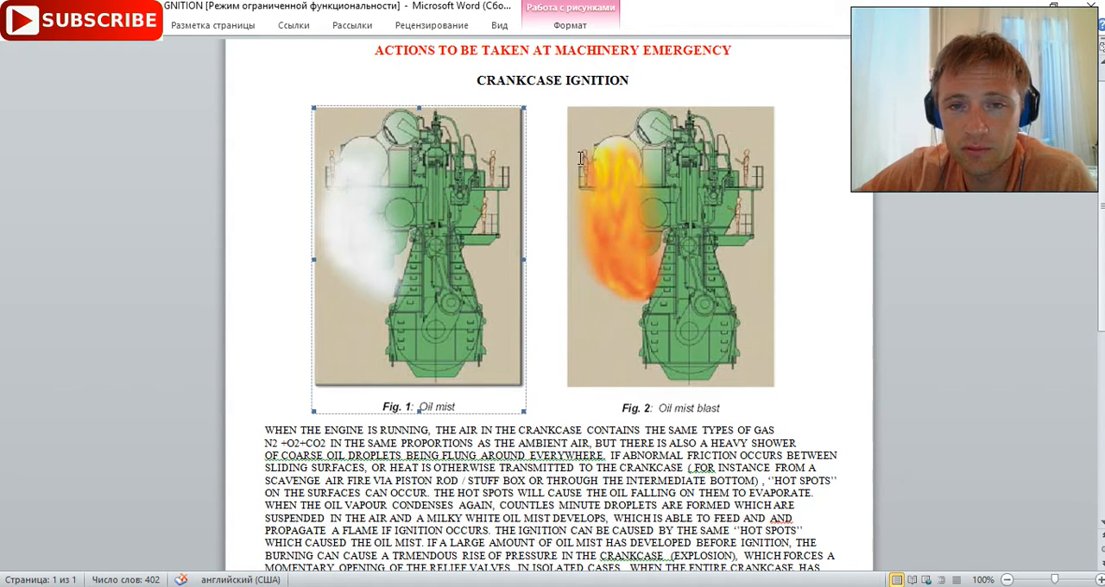
{"action": "mouse_move", "coordinate": [591, 135]}
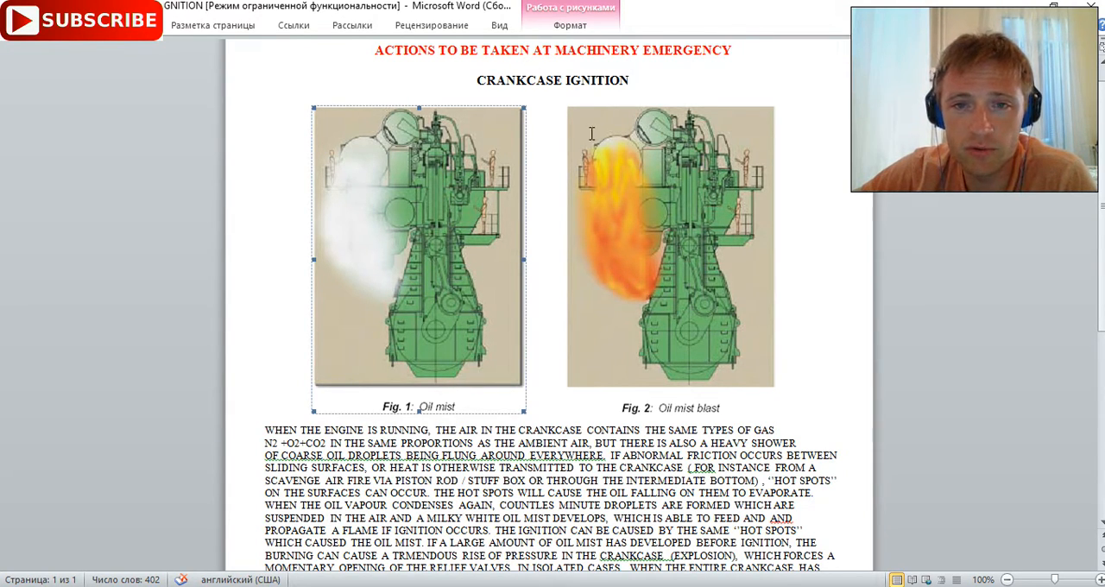
{"action": "mouse_move", "coordinate": [614, 159]}
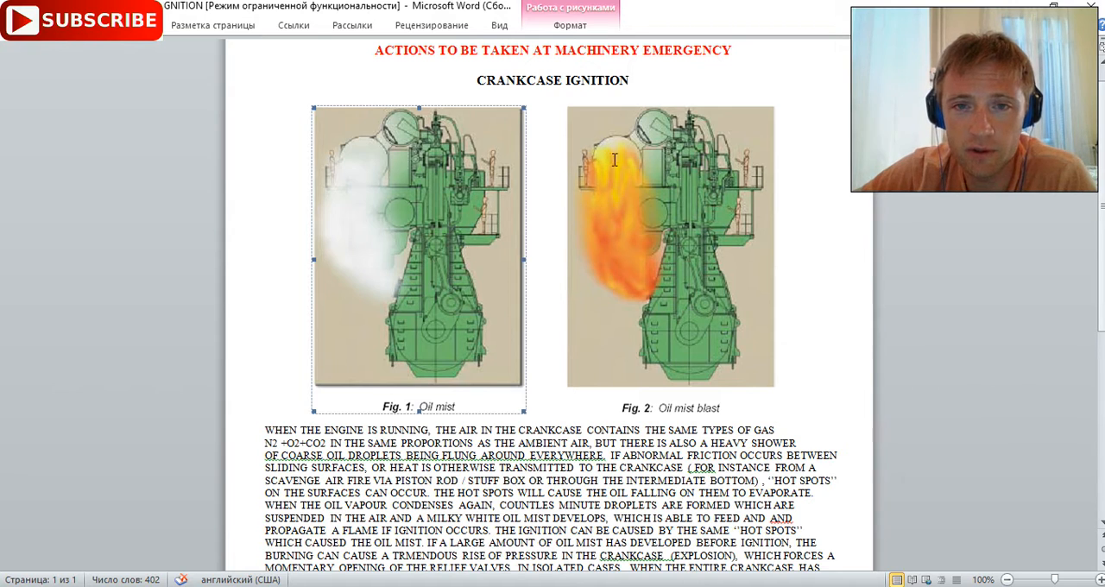
{"action": "mouse_move", "coordinate": [538, 331]}
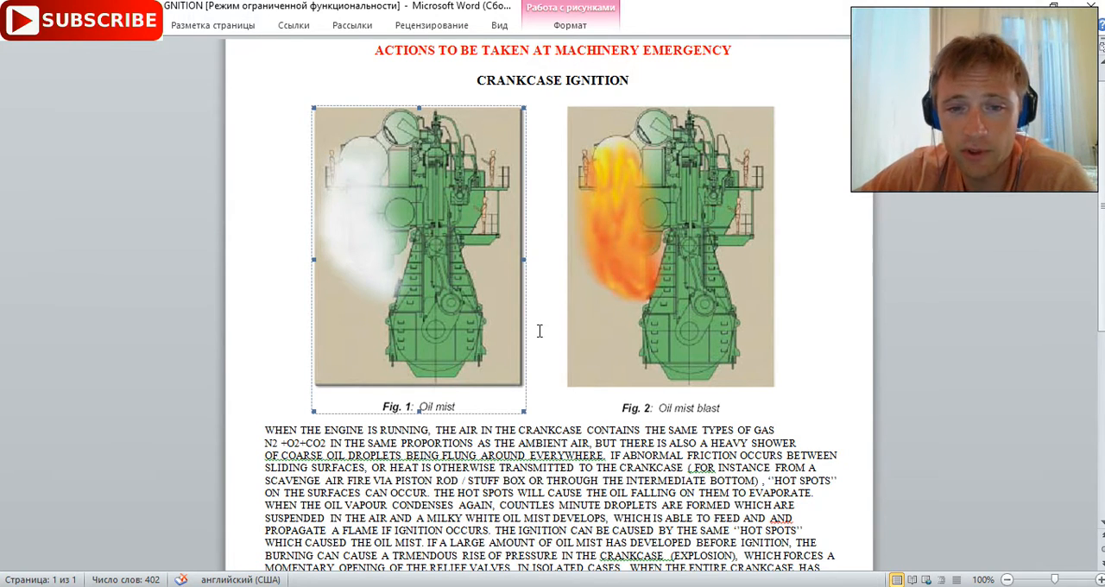
Scroll through the document to bring the red alarm heading and numbered emergency actions into view.
{"action": "scroll", "scroll_direction": "down", "scroll_amount": 3}
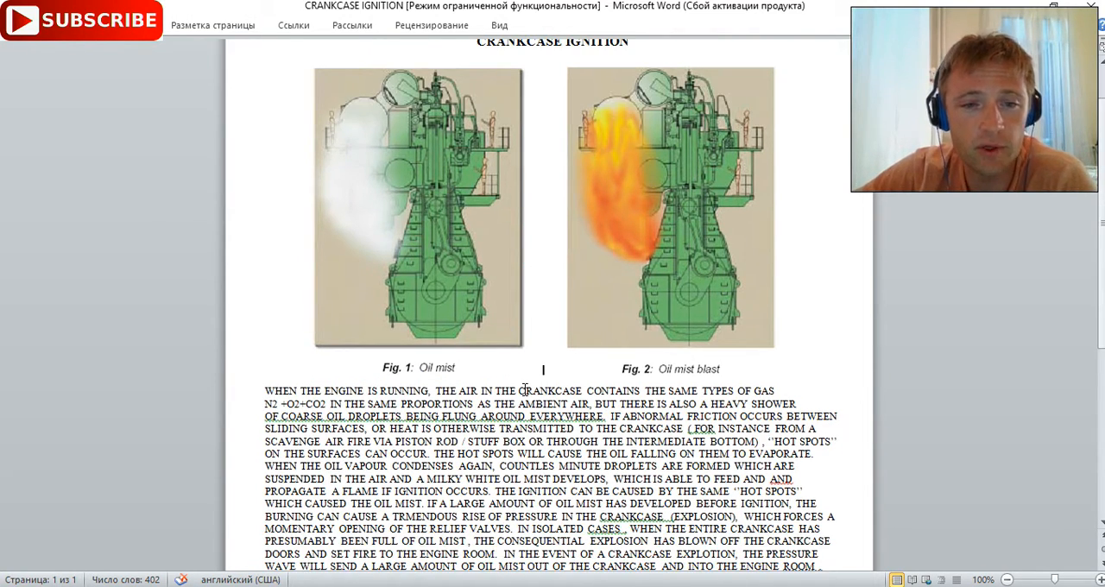
{"action": "scroll", "scroll_direction": "down", "scroll_amount": 3}
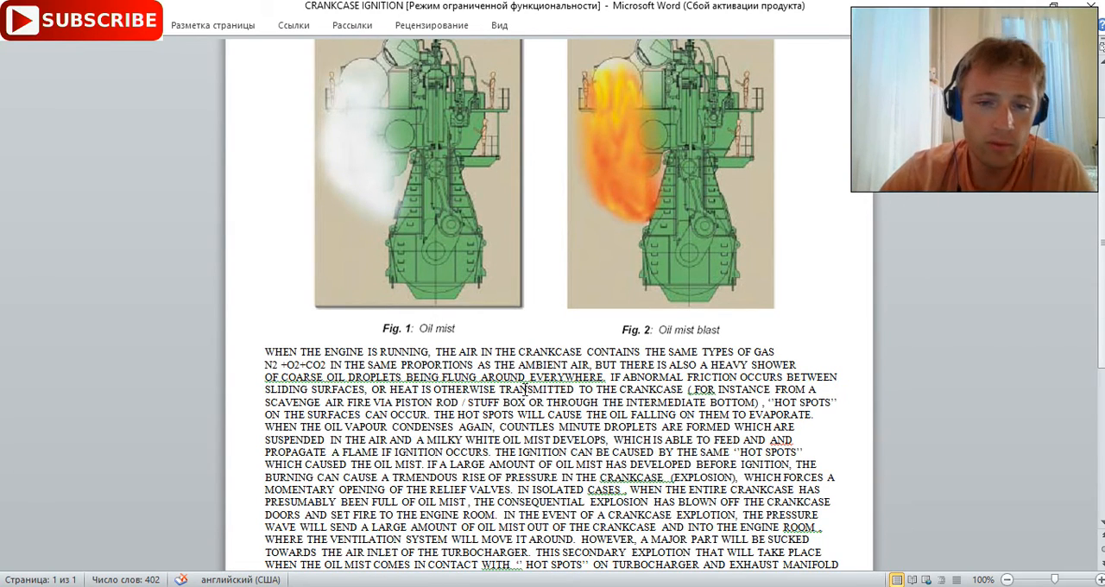
{"action": "scroll", "scroll_direction": "down", "scroll_amount": 3}
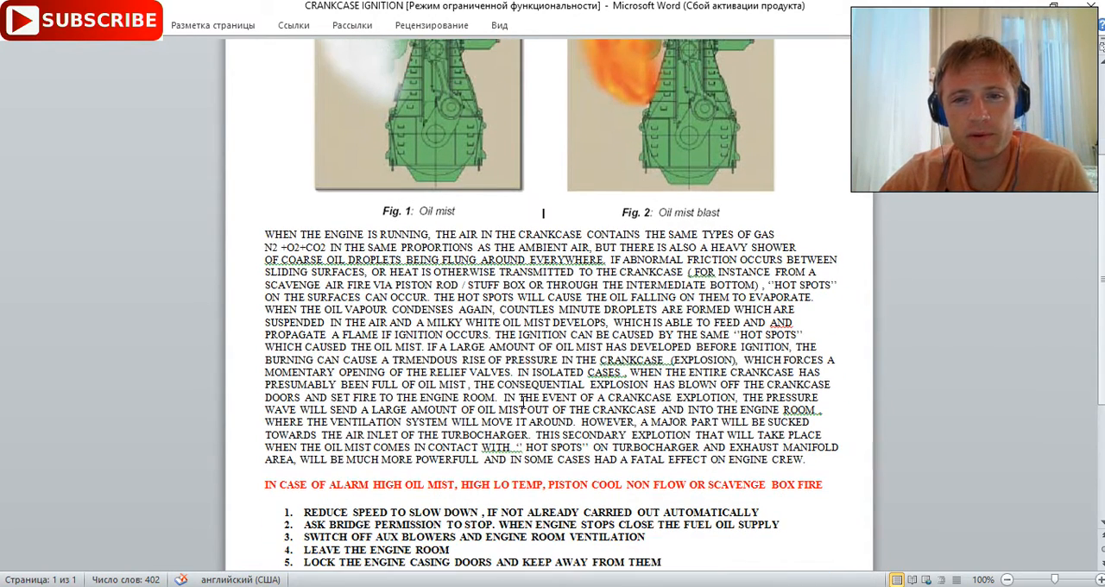
{"action": "scroll", "scroll_direction": "down", "scroll_amount": 3}
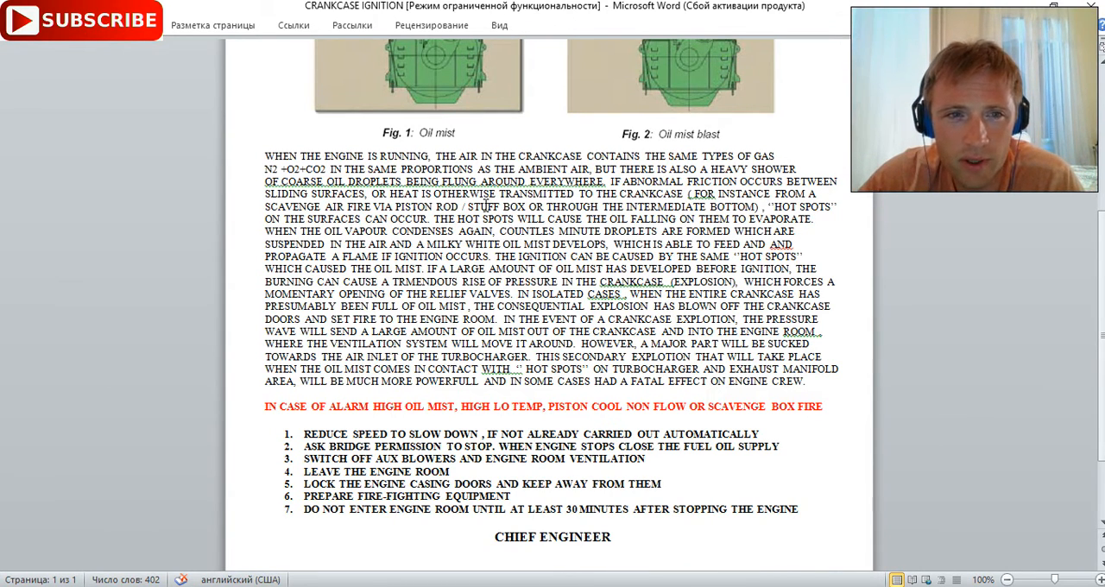
{"action": "scroll", "scroll_direction": "up", "scroll_amount": 3}
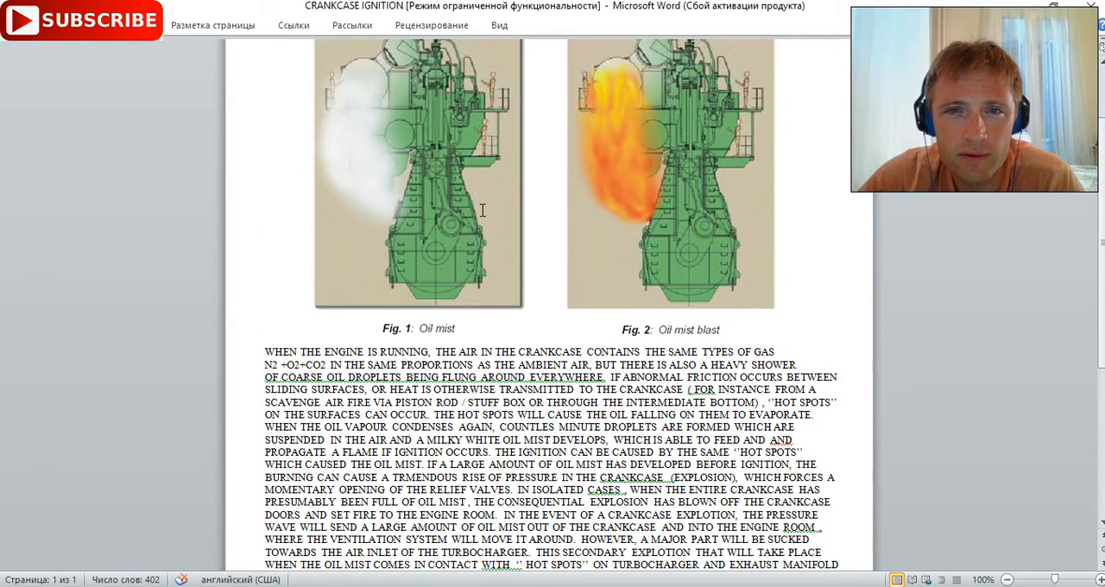
{"action": "scroll", "scroll_direction": "up", "scroll_amount": 3}
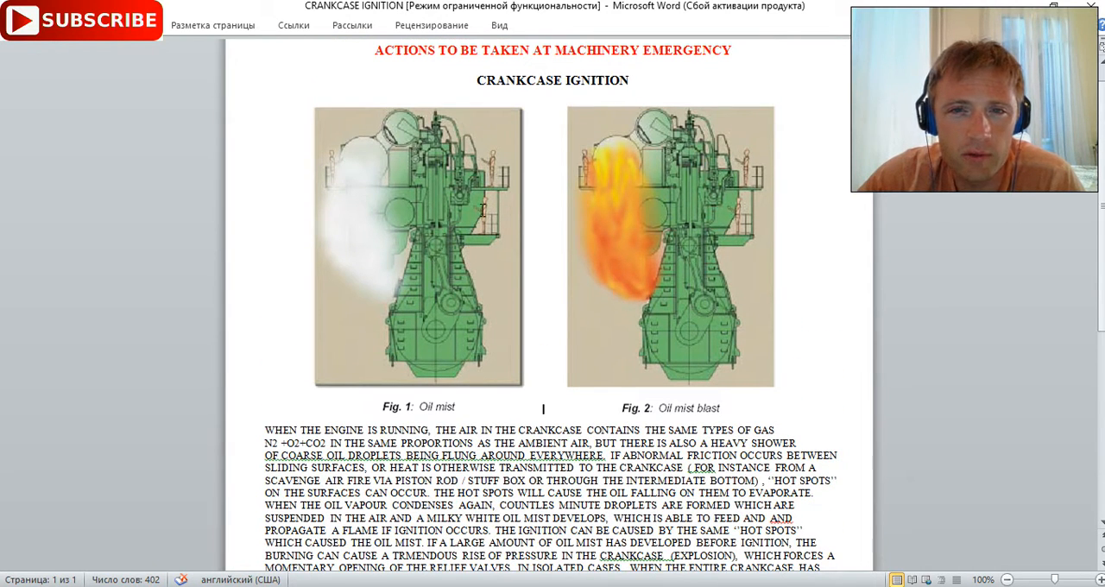
{"action": "scroll", "scroll_direction": "down", "scroll_amount": 3}
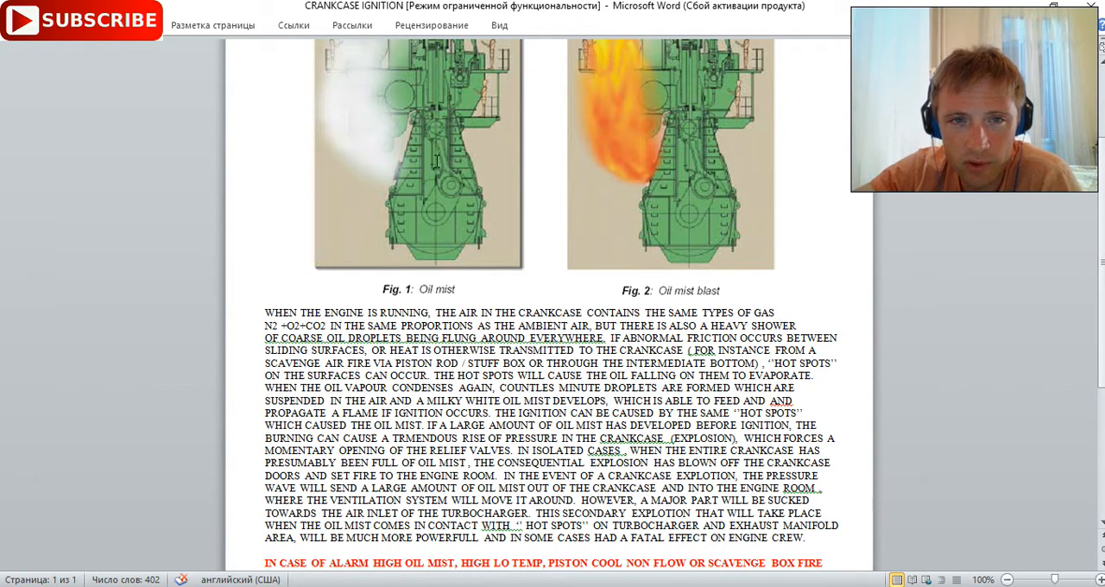
{"action": "mouse_move", "coordinate": [395, 171]}
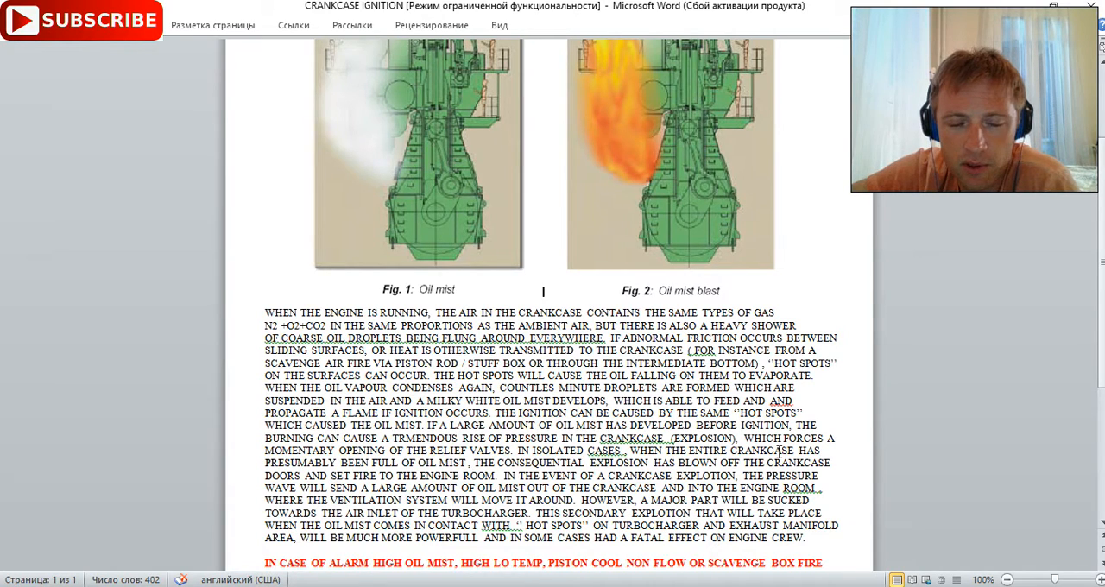
{"action": "mouse_move", "coordinate": [891, 454]}
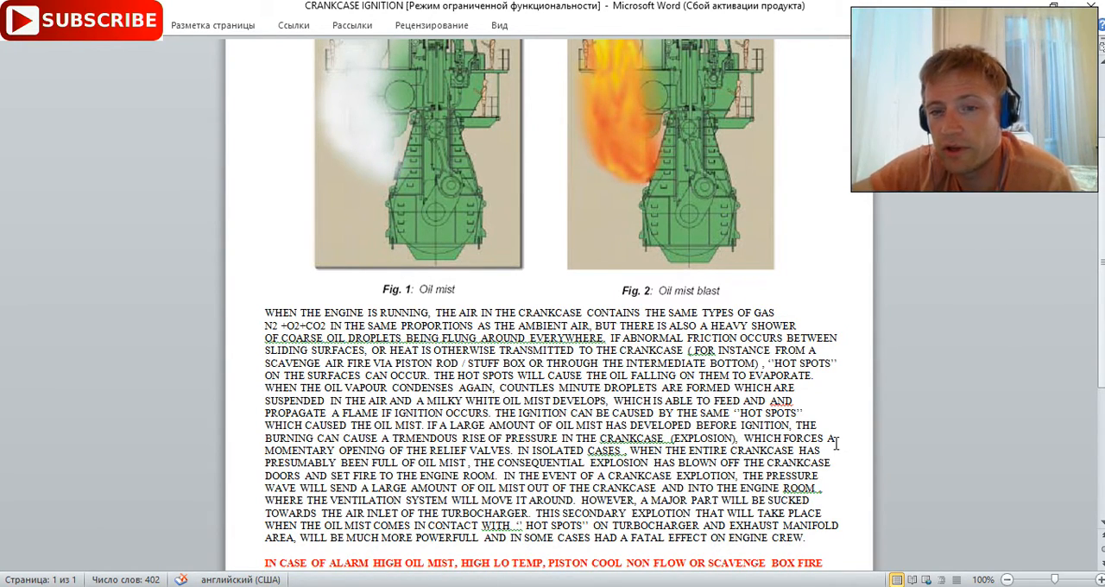
{"action": "scroll", "scroll_direction": "down", "scroll_amount": 3}
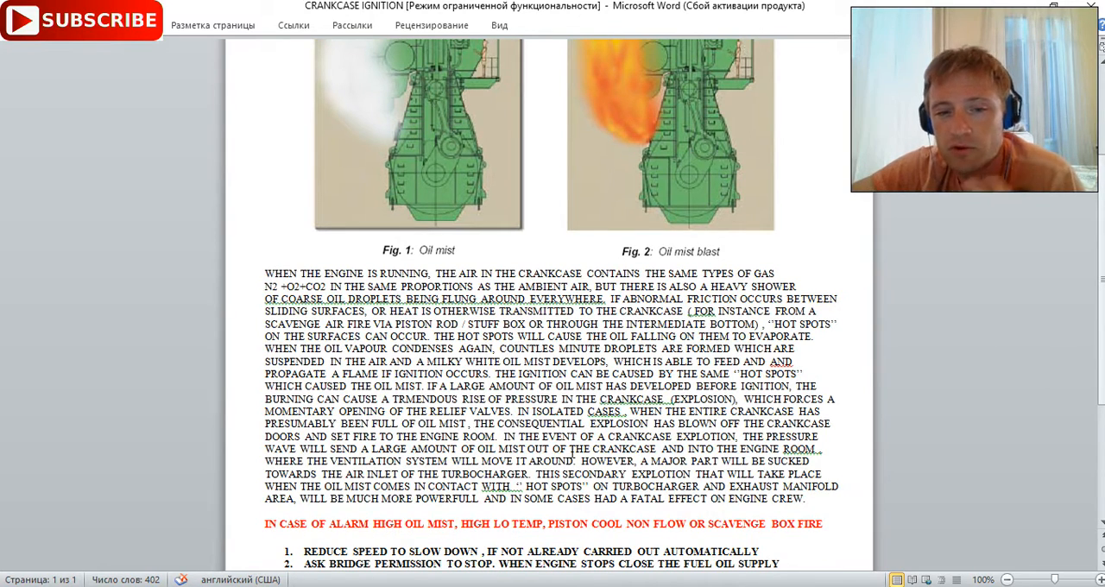
{"action": "scroll", "scroll_direction": "down", "scroll_amount": 3}
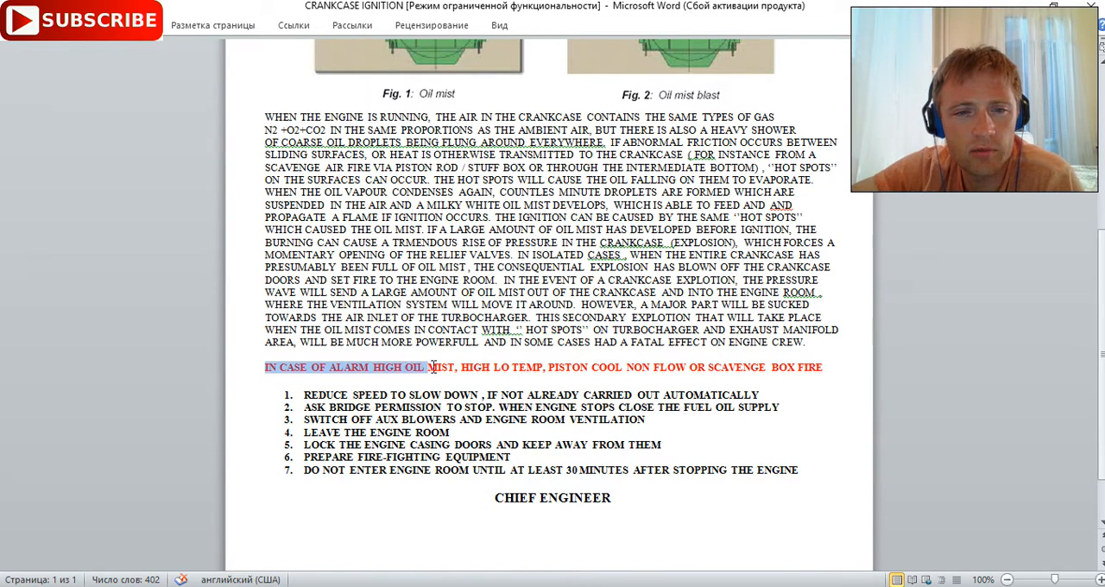
{"action": "left_click", "coordinate": [441, 366]}
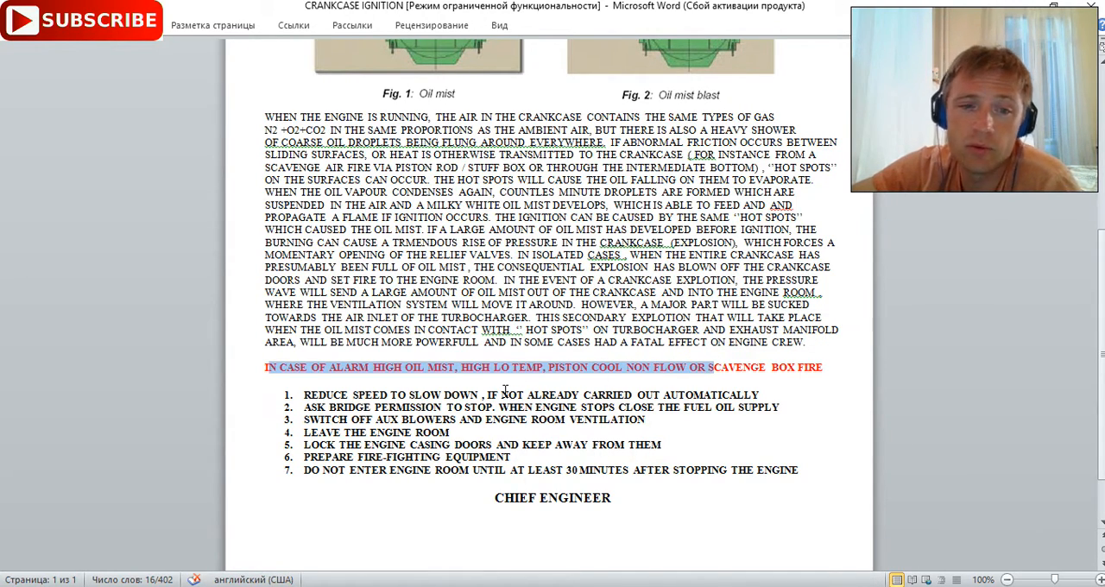
{"action": "scroll", "scroll_direction": "up", "scroll_amount": 3}
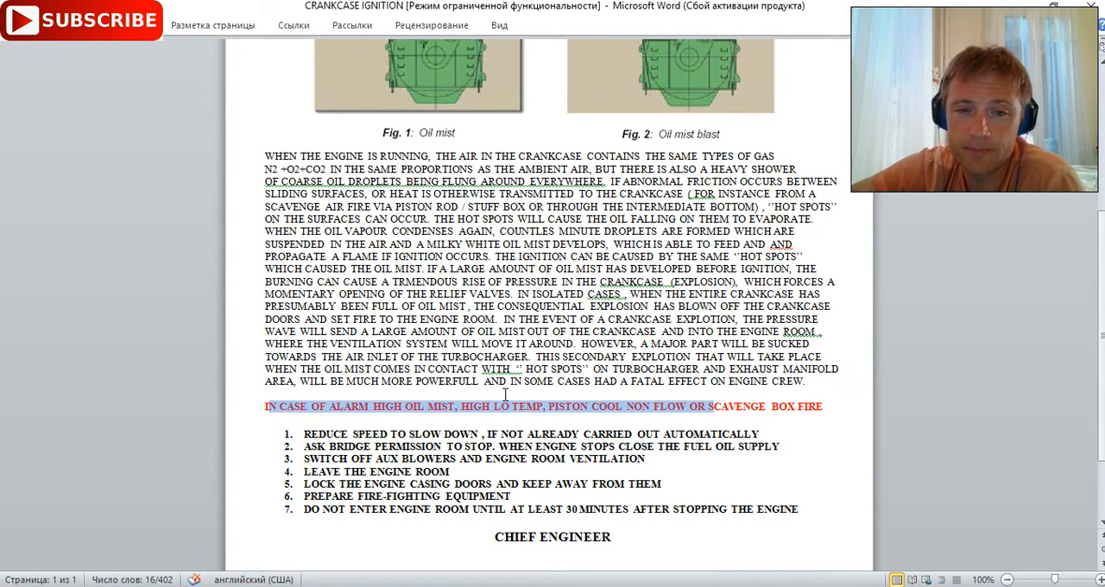
{"action": "mouse_move", "coordinate": [530, 425]}
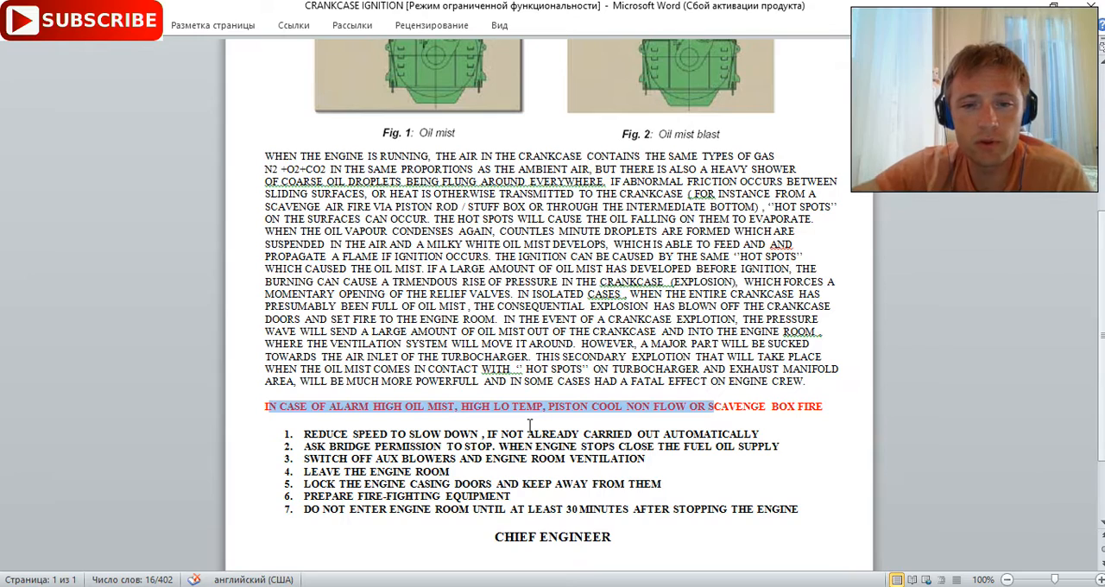
{"action": "mouse_move", "coordinate": [578, 411]}
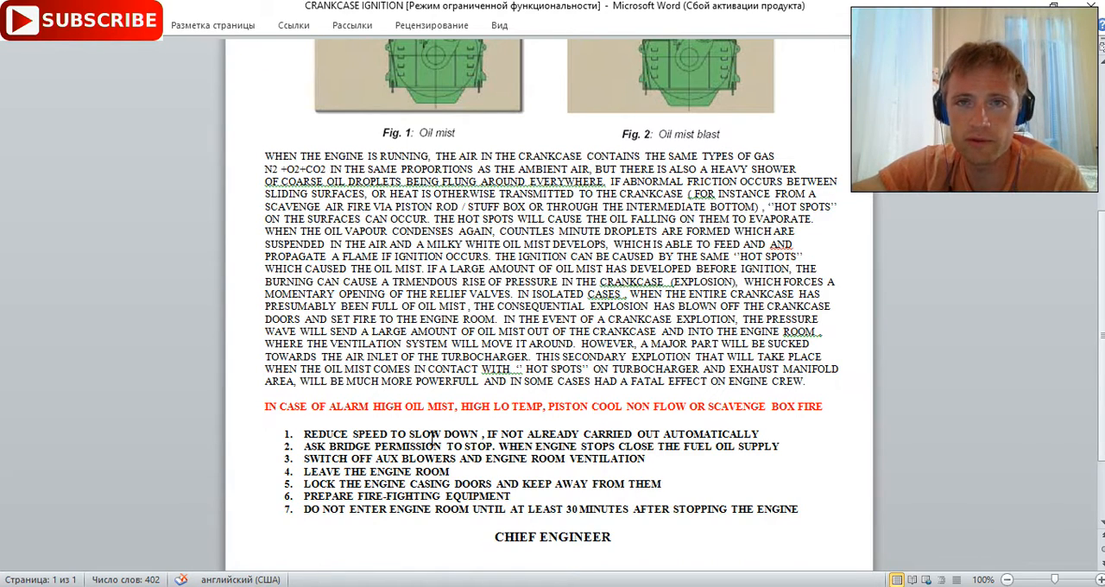
{"action": "left_click", "coordinate": [268, 421]}
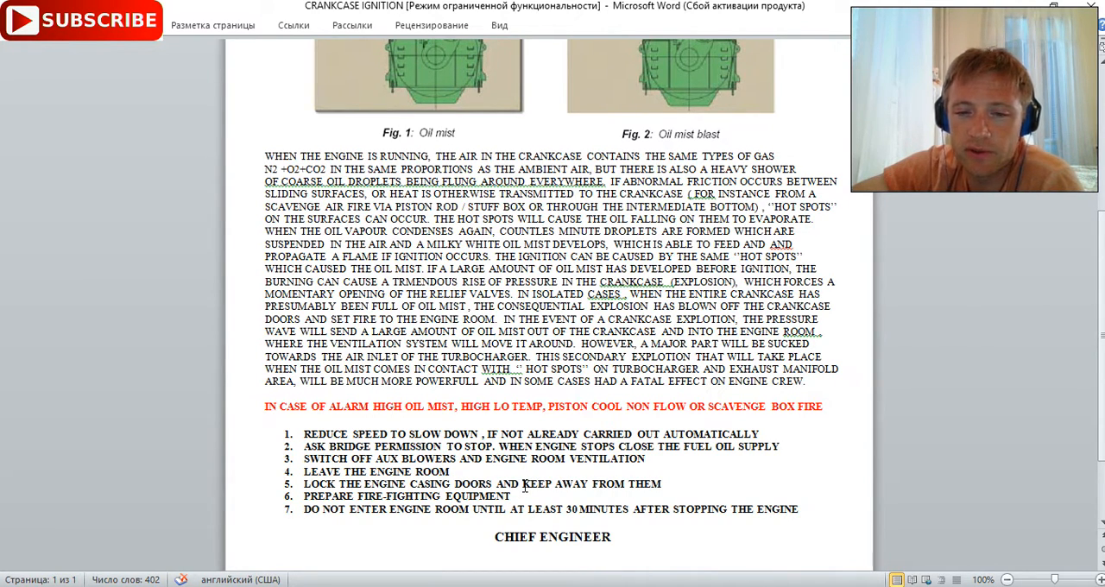
{"action": "scroll", "scroll_direction": "down", "scroll_amount": 3}
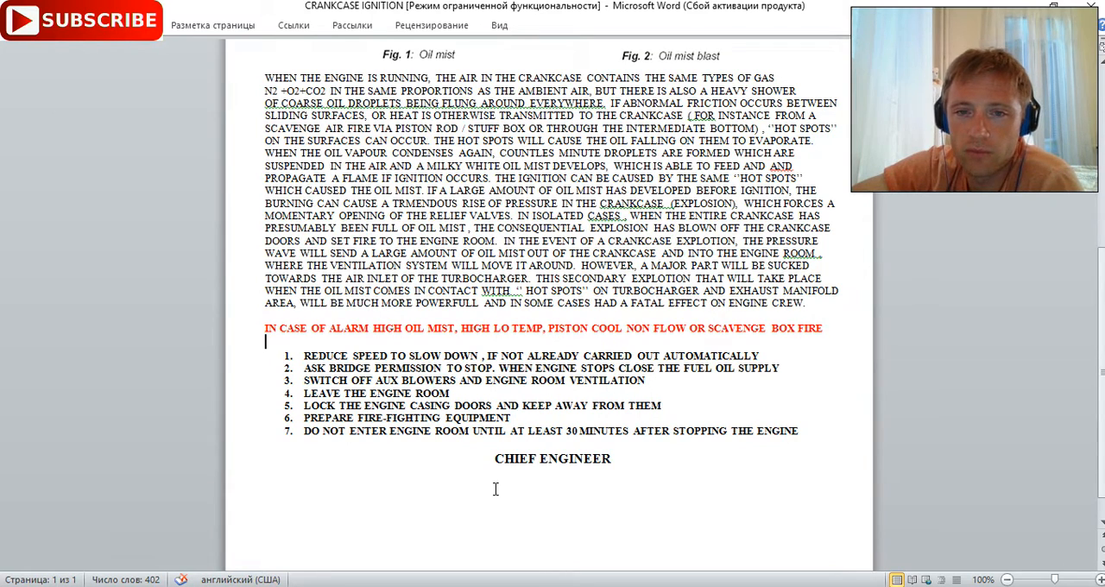
{"action": "scroll", "scroll_direction": "up", "scroll_amount": 3}
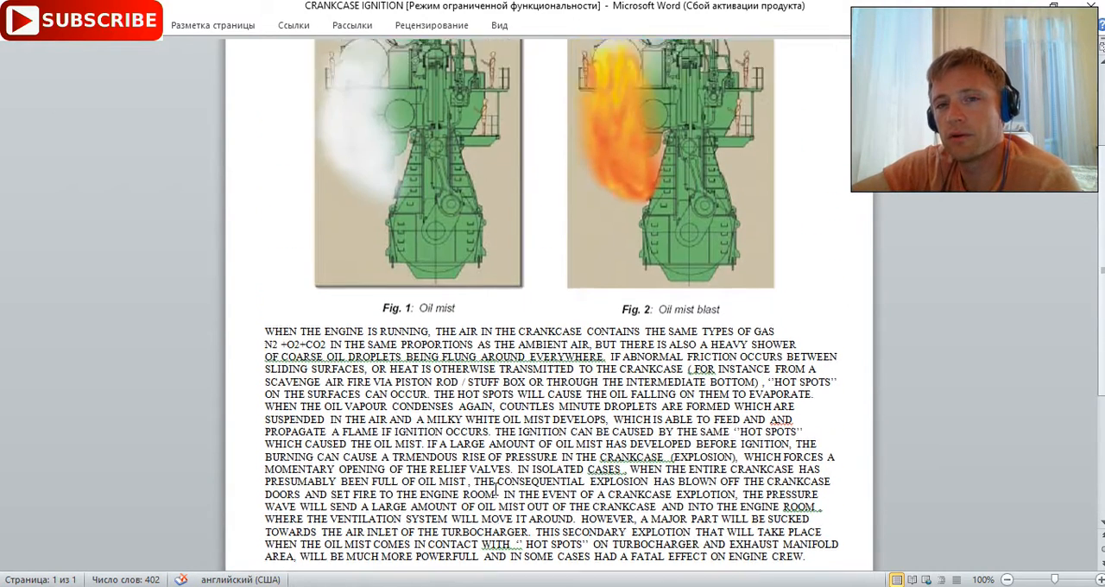
{"action": "scroll", "scroll_direction": "up", "scroll_amount": 3}
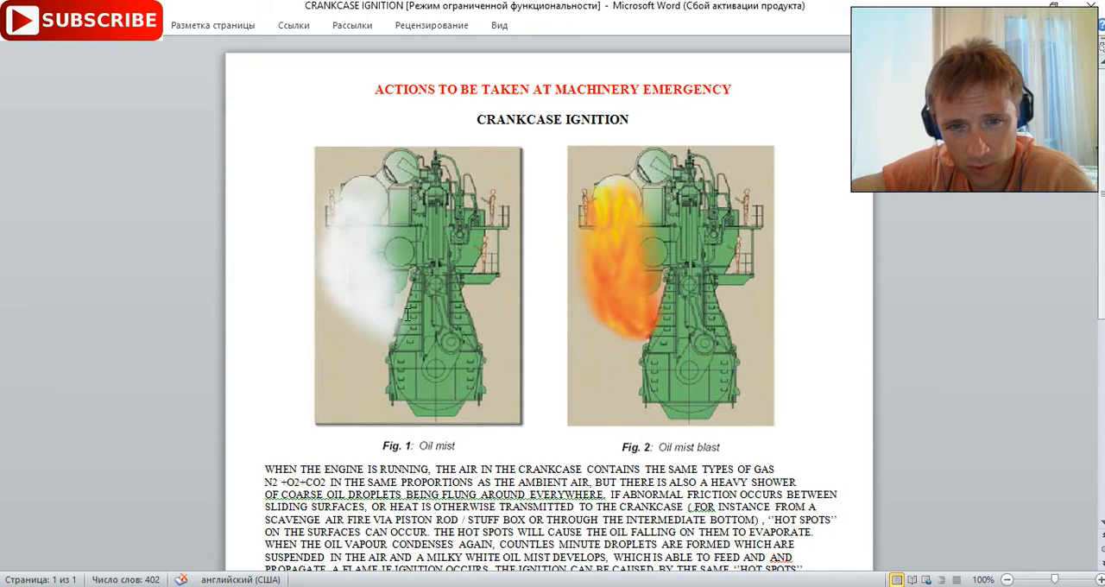
{"action": "mouse_move", "coordinate": [483, 285]}
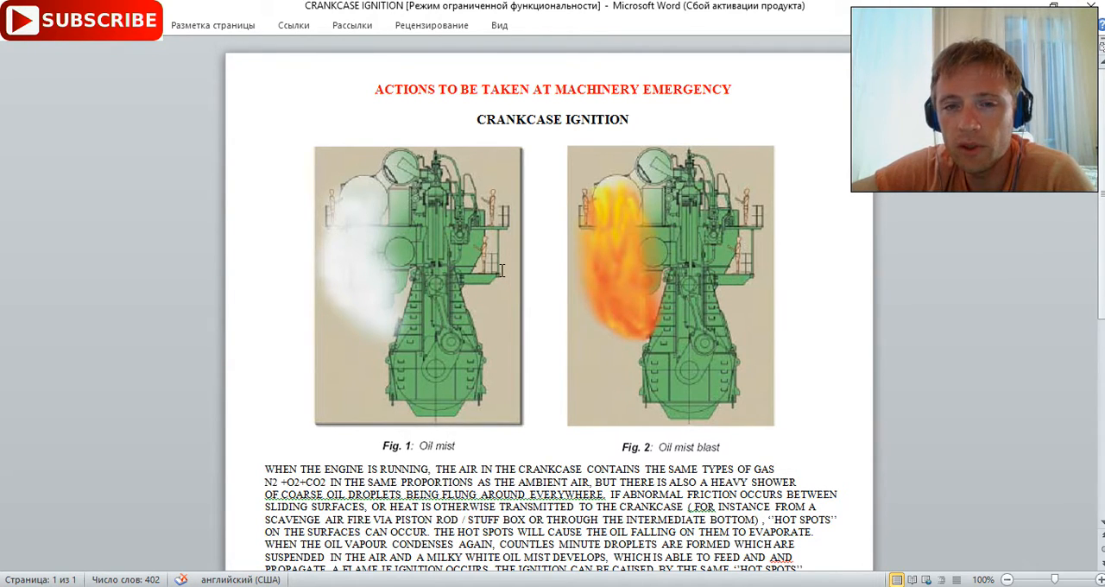
{"action": "scroll", "scroll_direction": "down", "scroll_amount": 3}
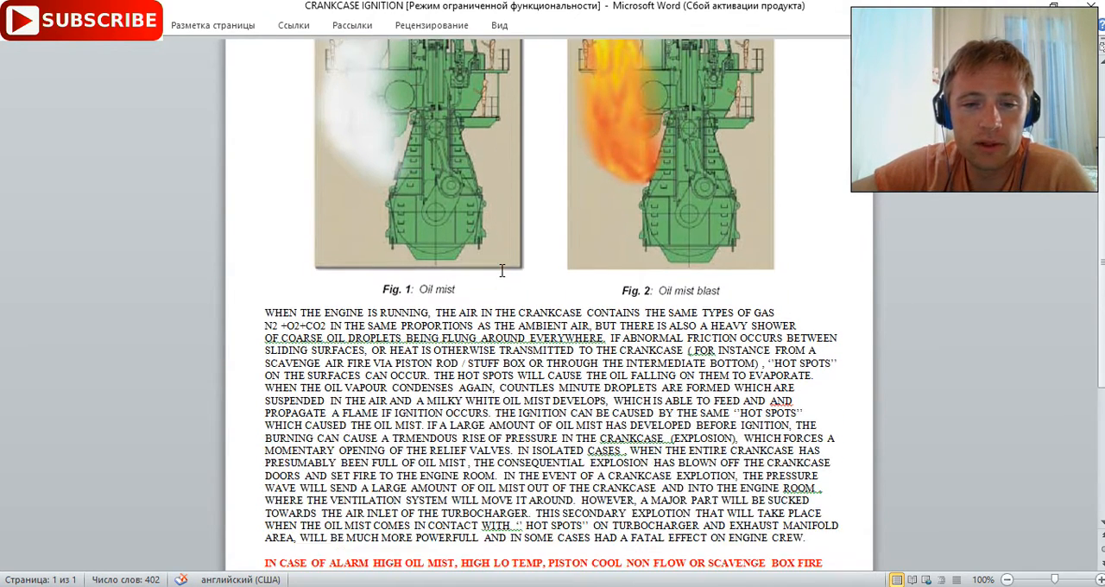
{"action": "scroll", "scroll_direction": "down", "scroll_amount": 3}
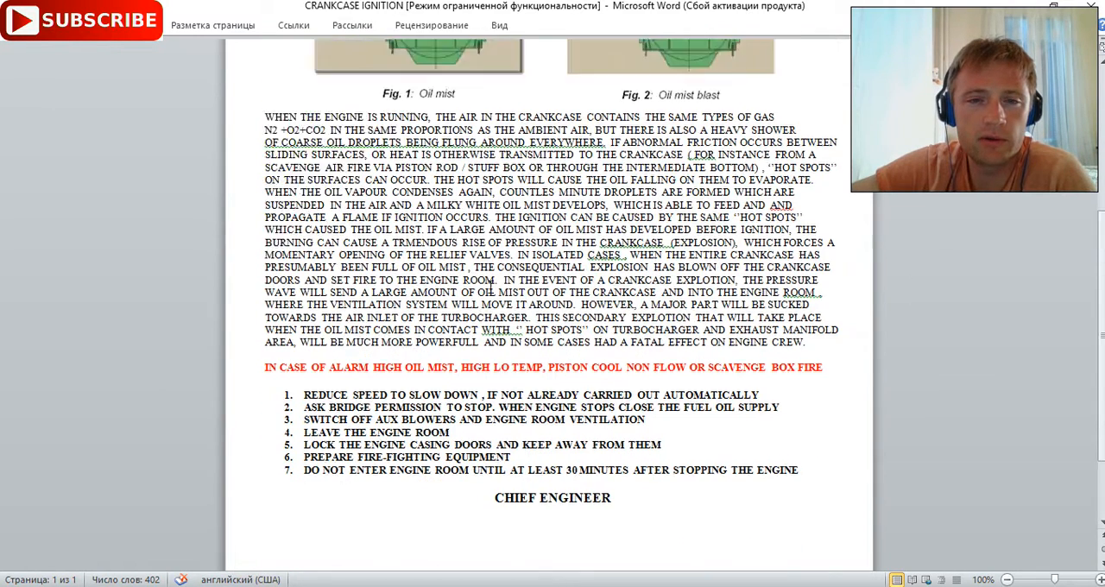
{"action": "scroll", "scroll_direction": "up", "scroll_amount": 3}
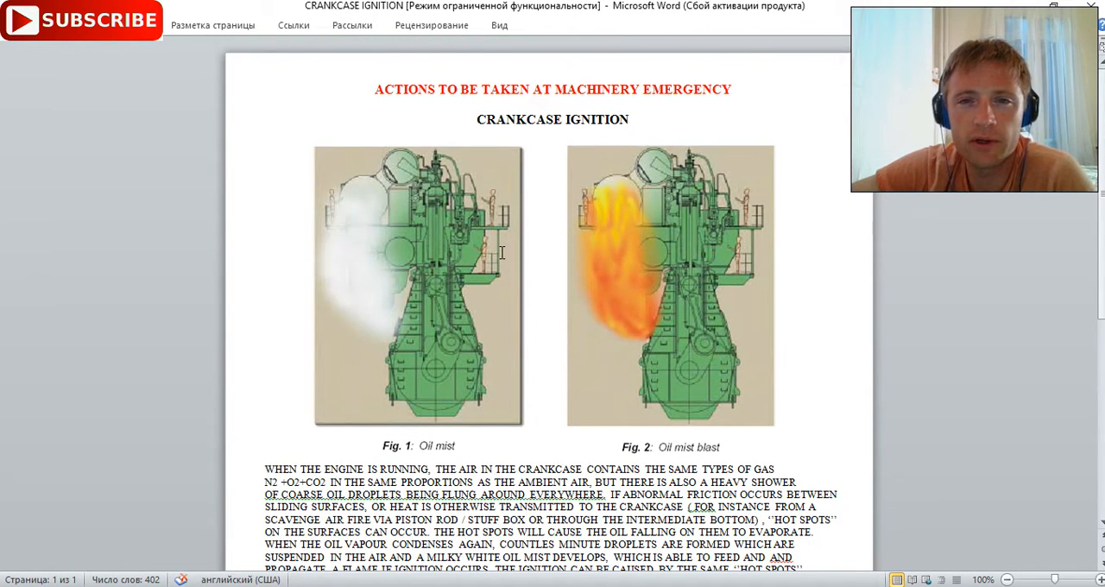
{"action": "scroll", "scroll_direction": "down", "scroll_amount": 3}
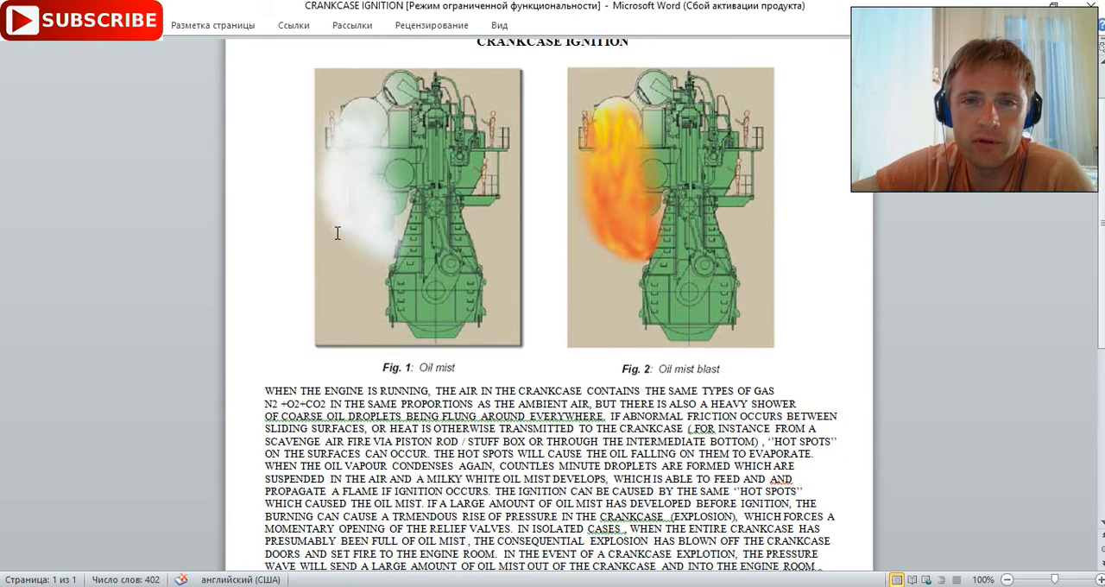
{"action": "scroll", "scroll_direction": "up", "scroll_amount": 3}
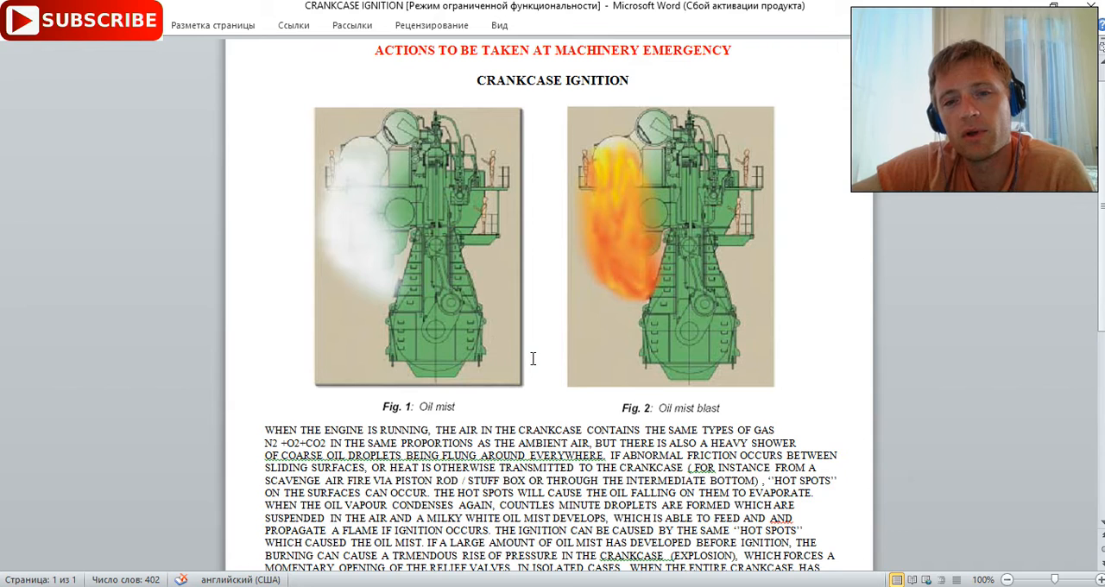
{"action": "scroll", "scroll_direction": "down", "scroll_amount": 3}
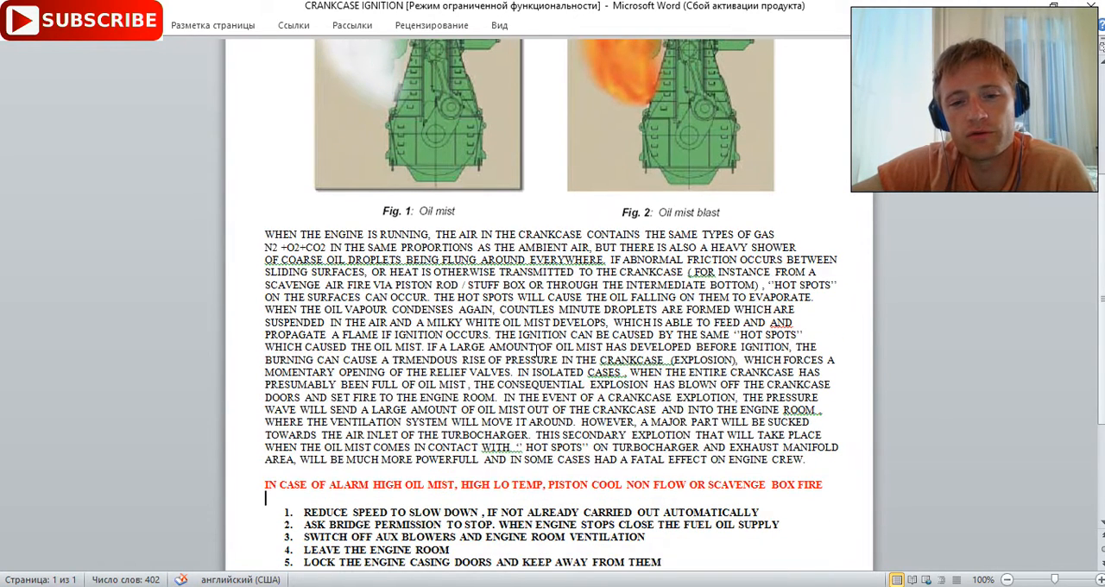
{"action": "scroll", "scroll_direction": "down", "scroll_amount": 3}
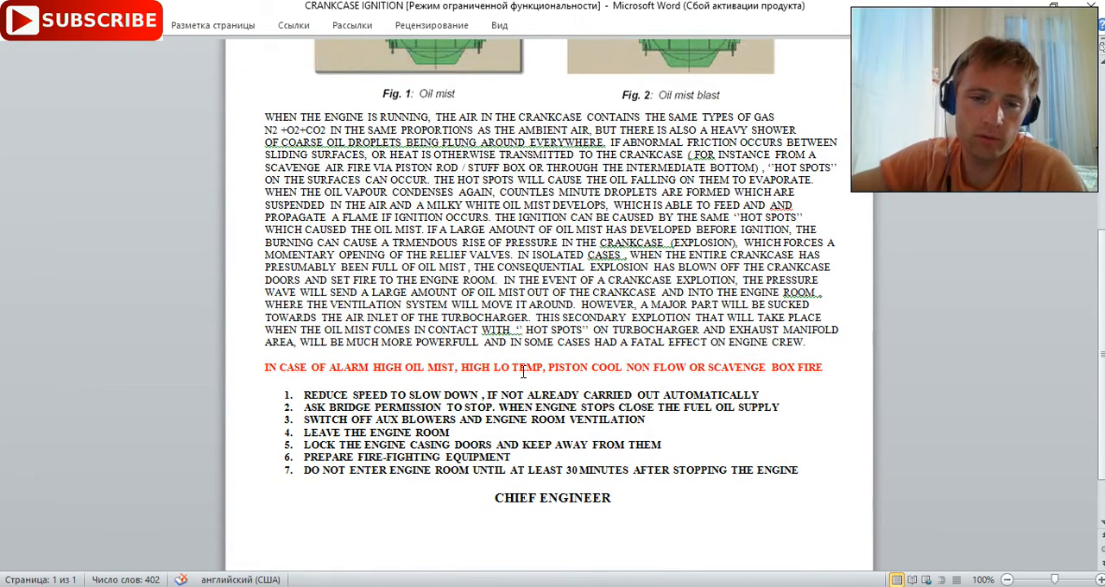